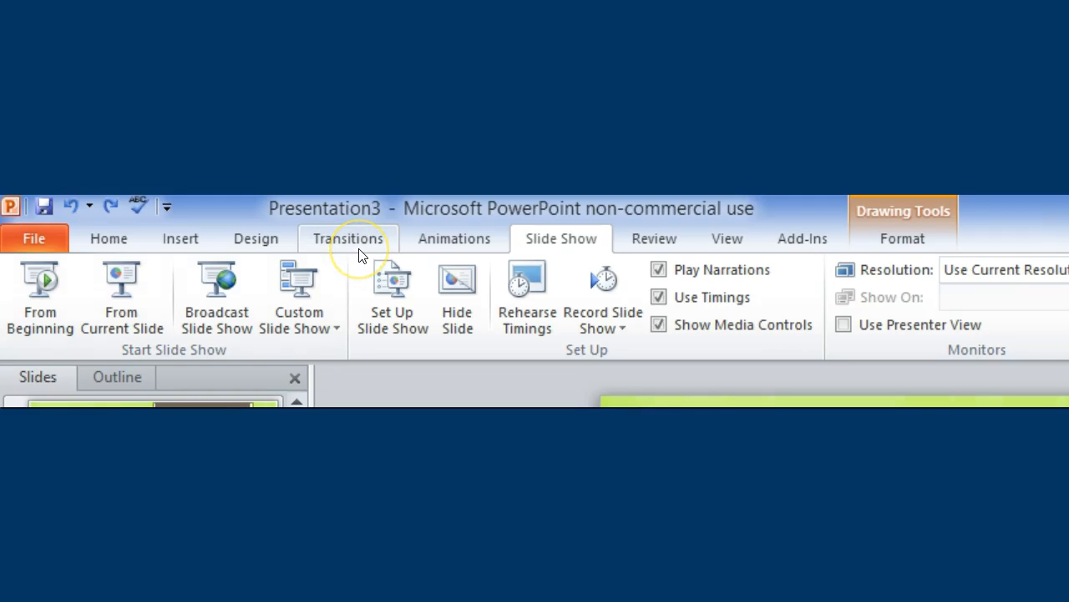
Show the Transitions ribbon with its Transition to This Slide gallery.
left_click(349, 238)
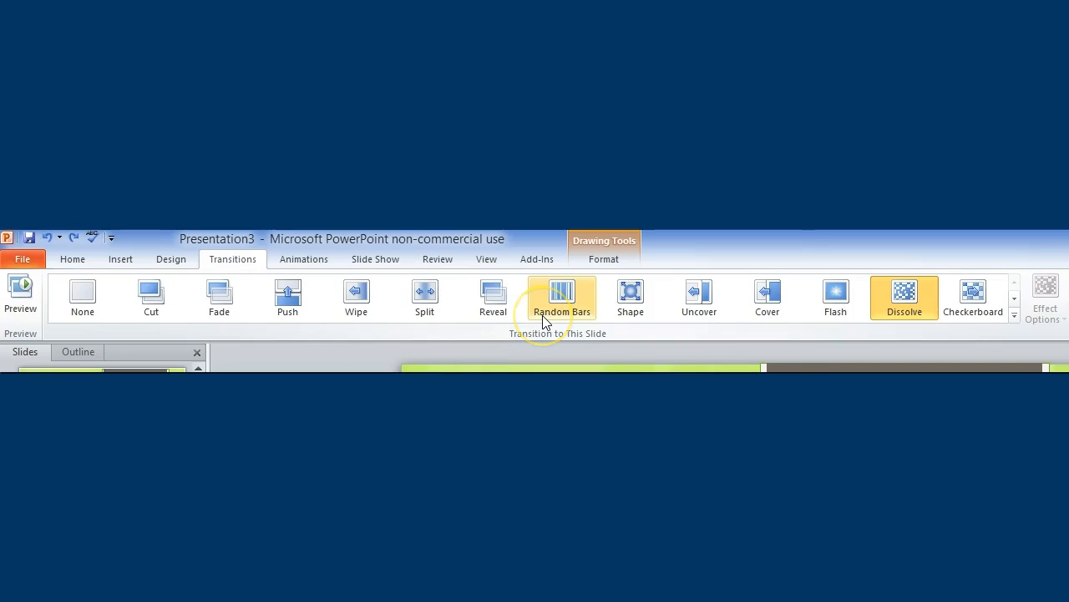
mouse_move(562, 297)
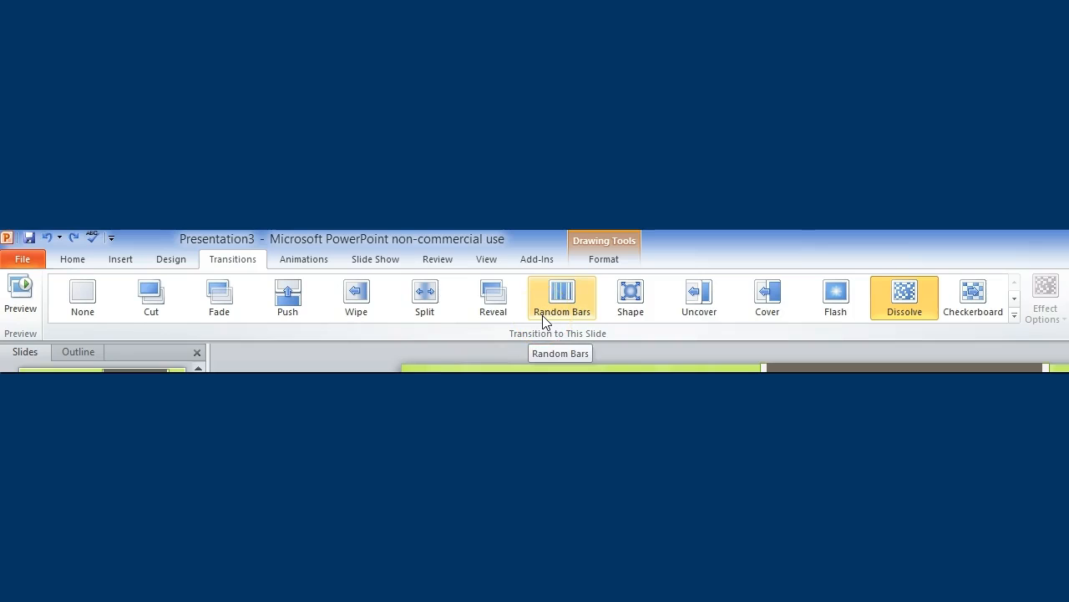
mouse_move(630, 297)
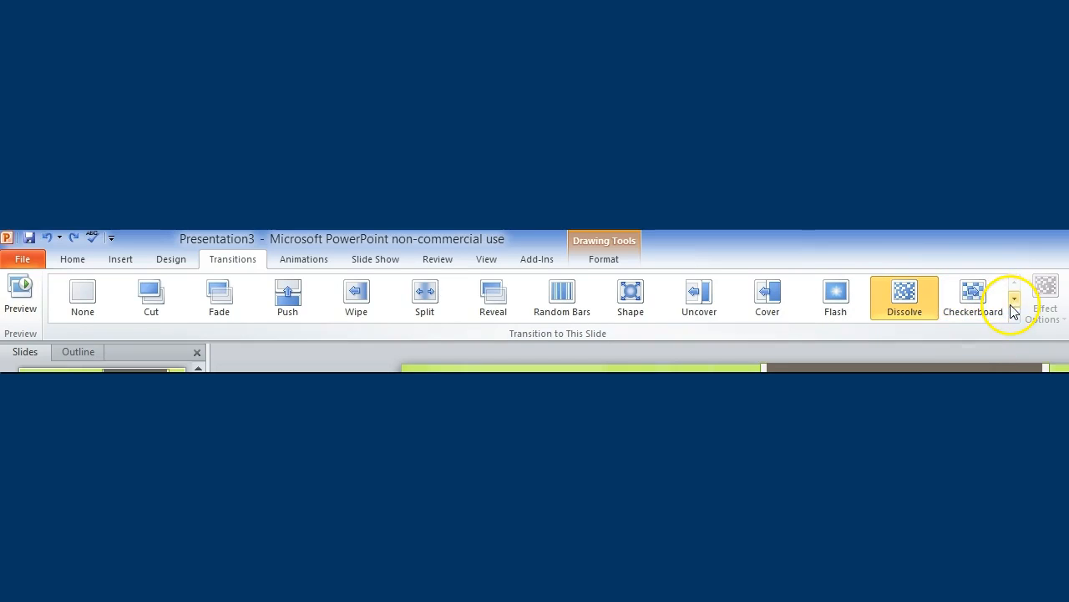
Expand the transition gallery, preview Ripple, then apply Zoom to the slide.
left_click(1014, 301)
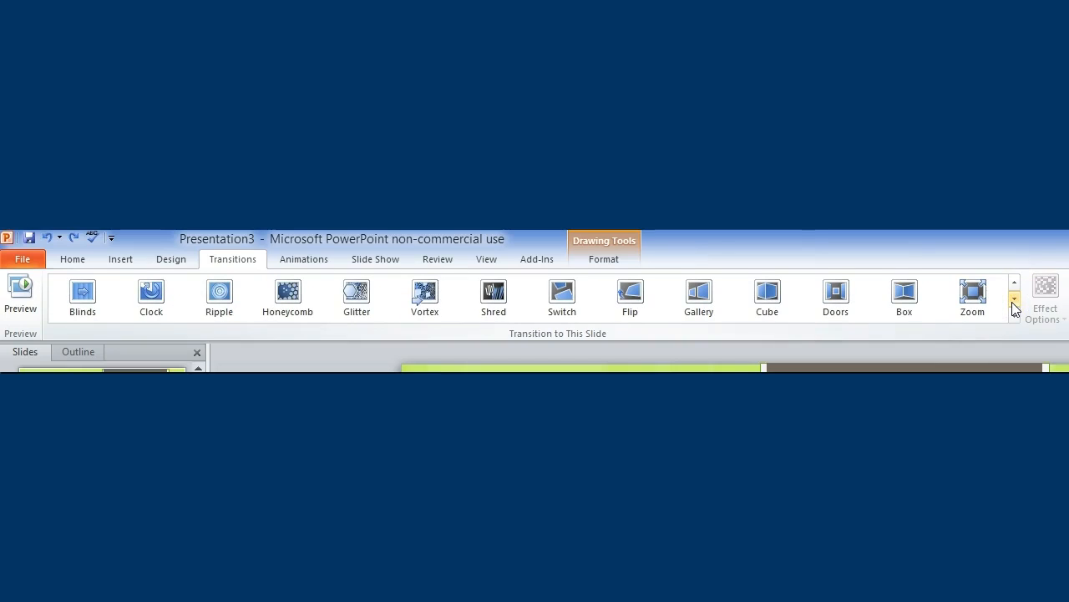
left_click(219, 292)
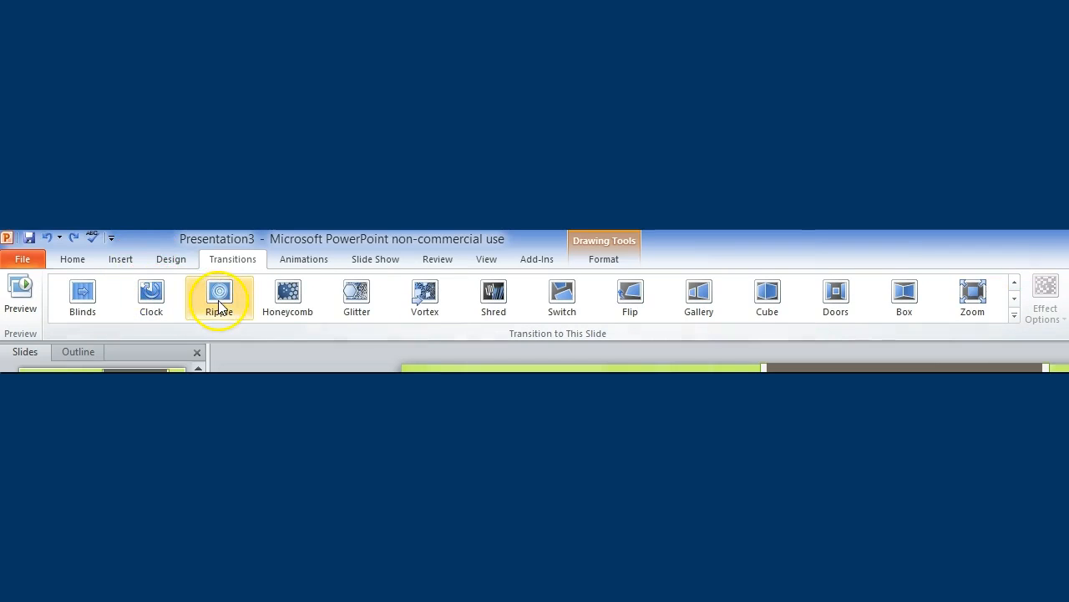
mouse_move(904, 298)
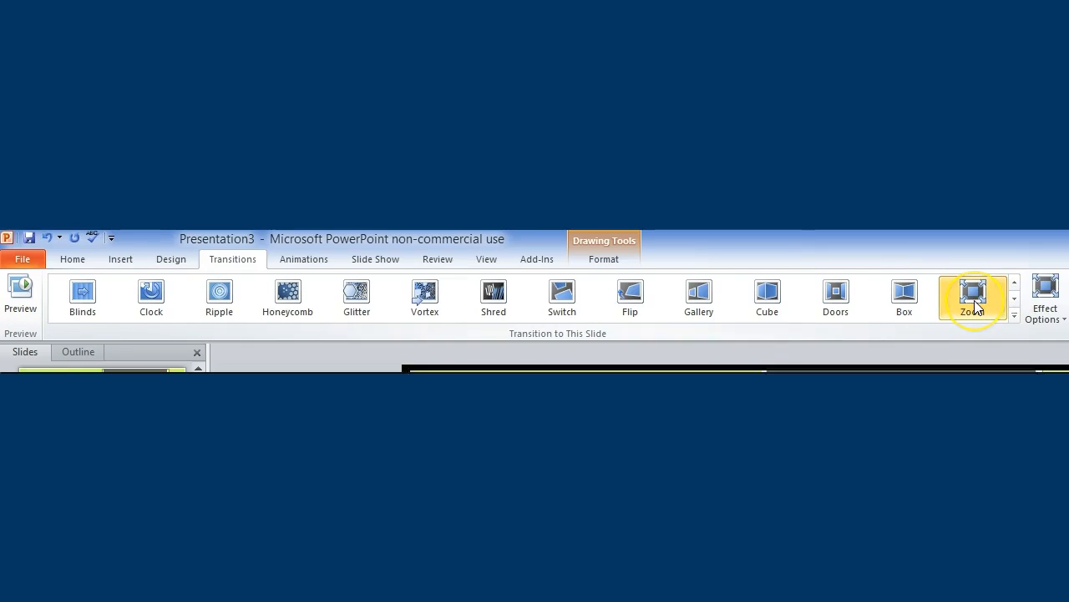
left_click(973, 295)
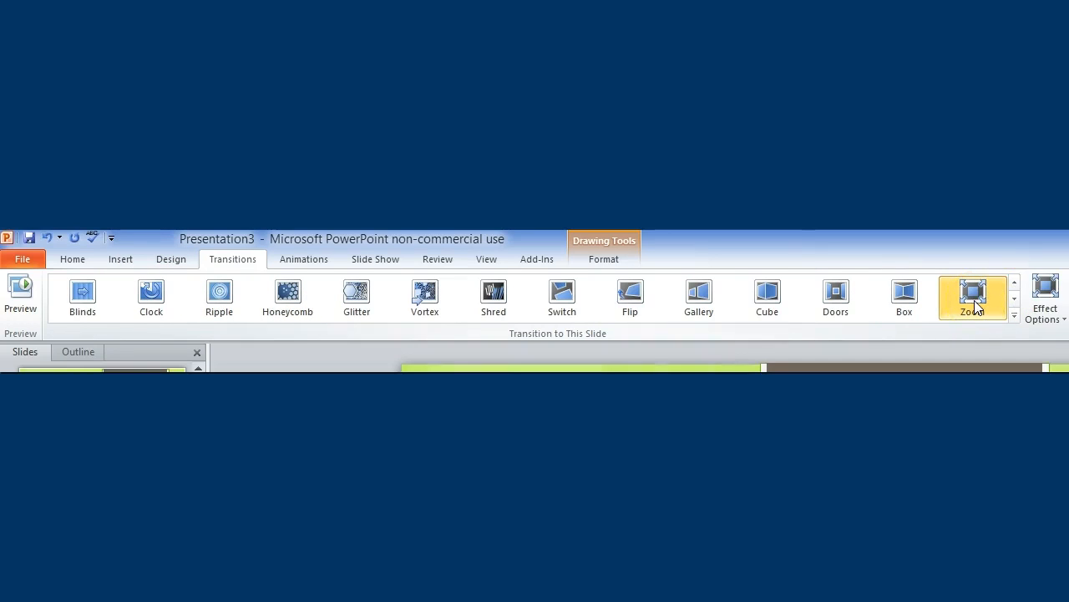
left_click(973, 296)
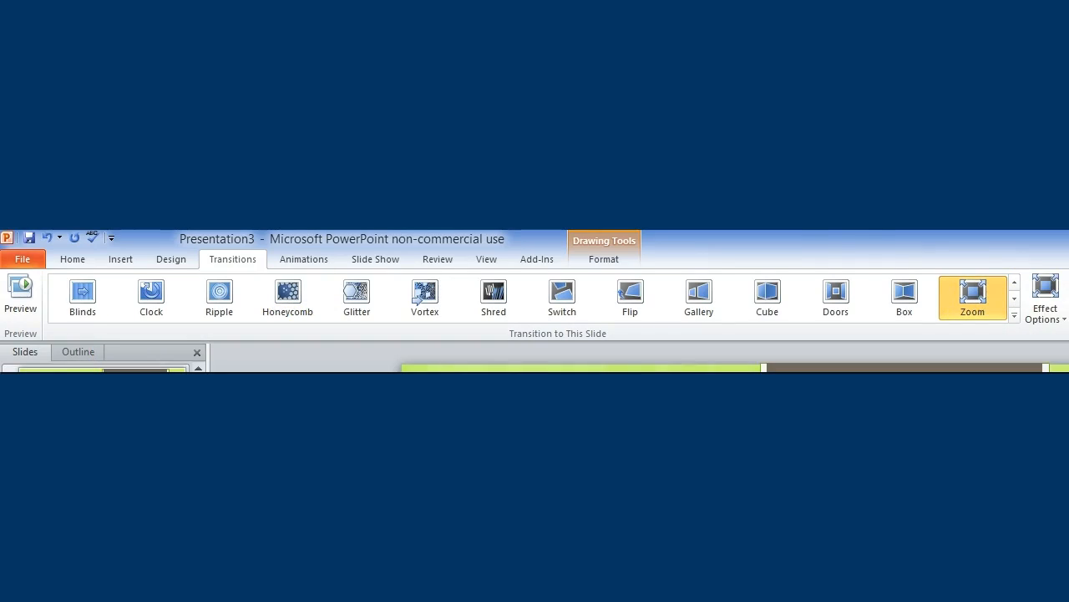
Replace the Zoom transition with Box.
left_click(904, 299)
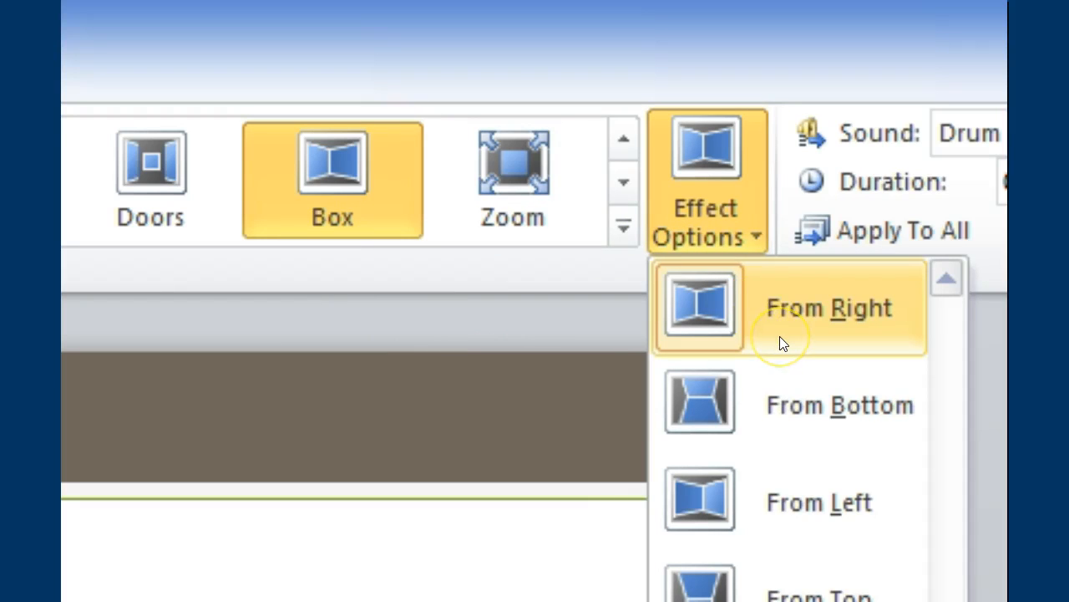
mouse_move(785, 405)
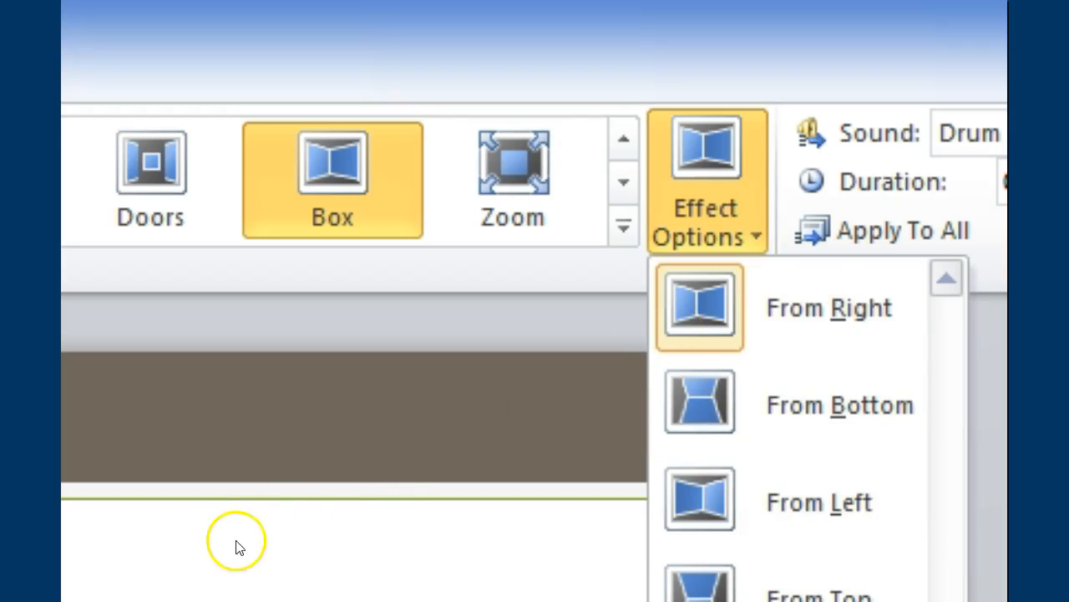
mouse_move(422, 324)
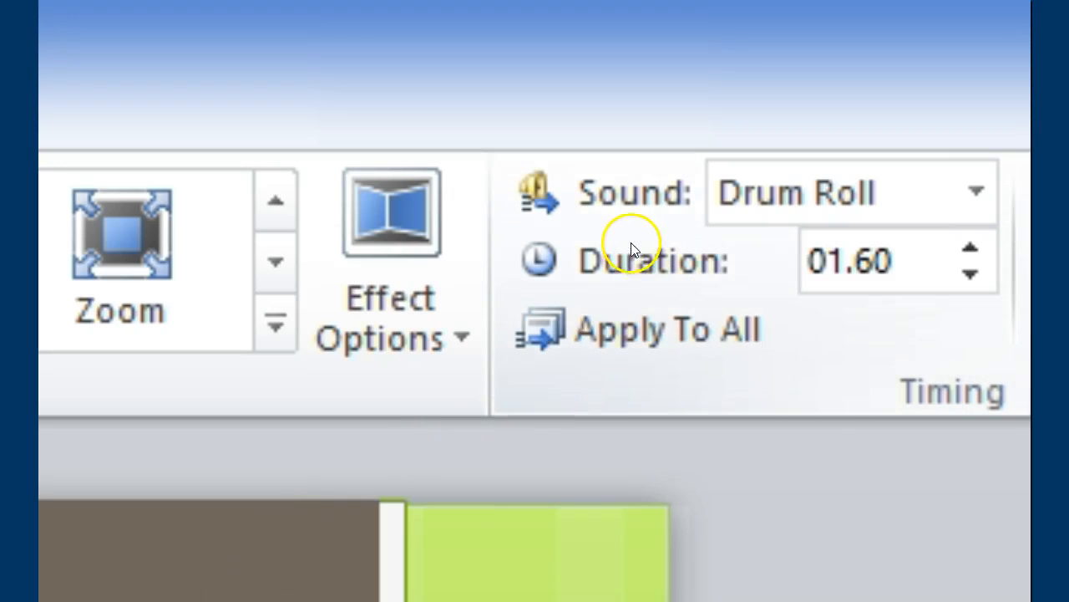
mouse_move(537, 276)
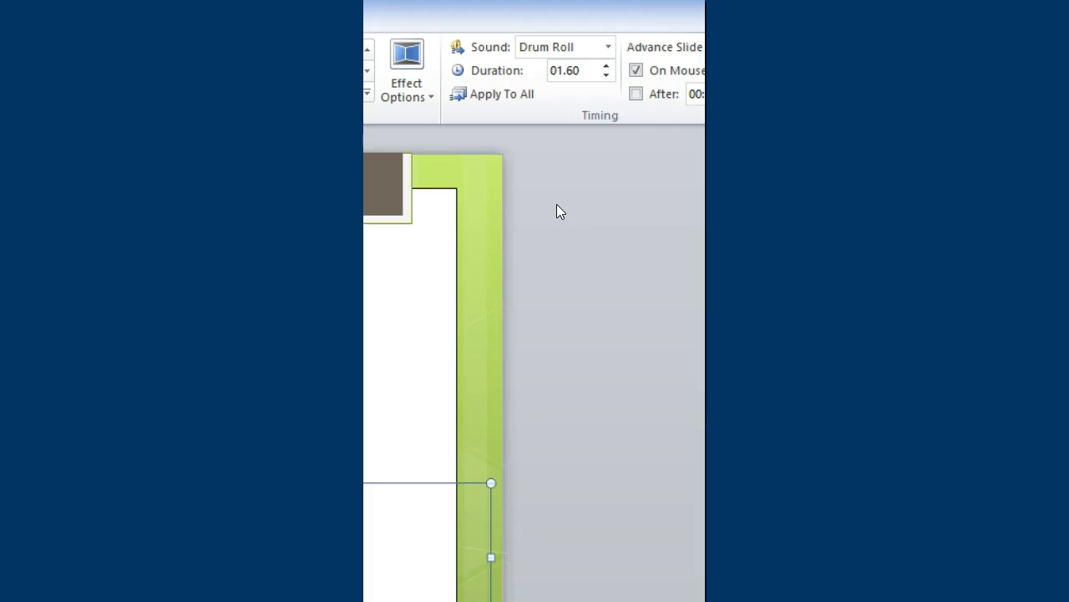
mouse_move(608, 47)
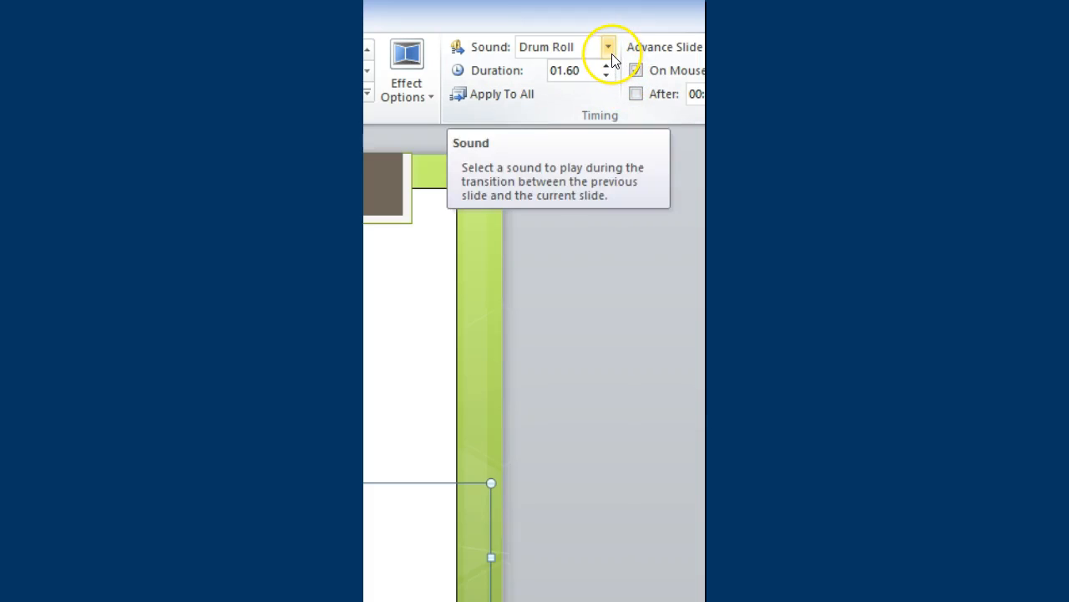
Set the transition sound to Cash Register.
left_click(609, 46)
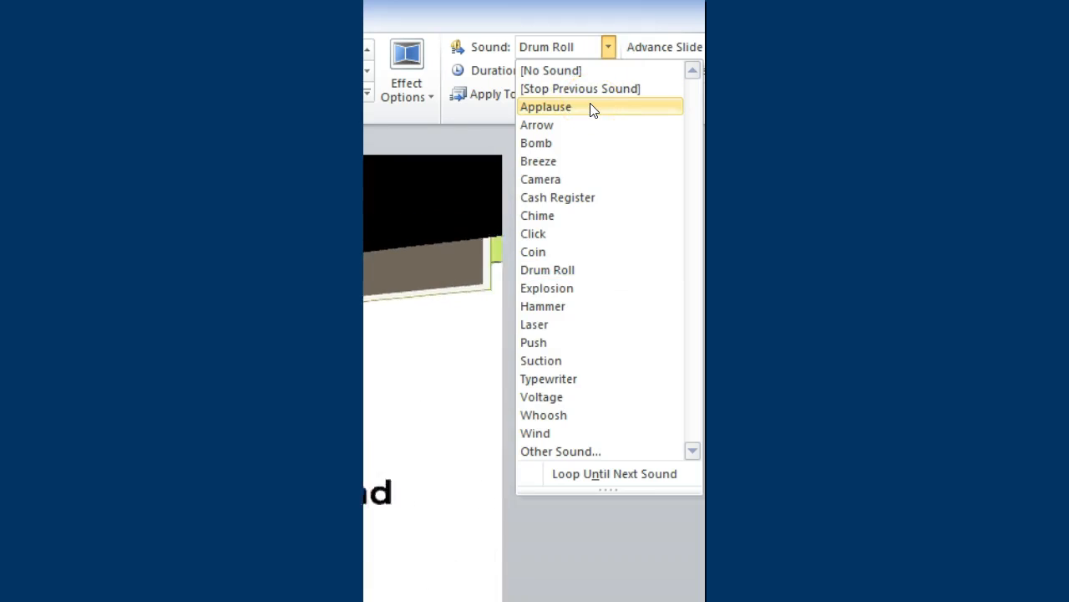
mouse_move(585, 161)
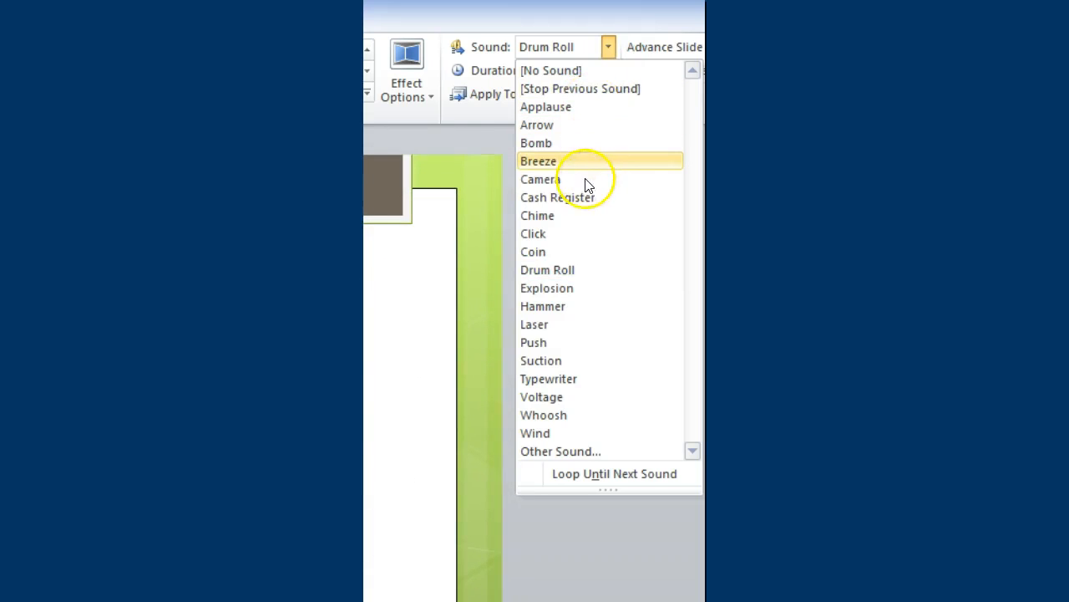
left_click(558, 197)
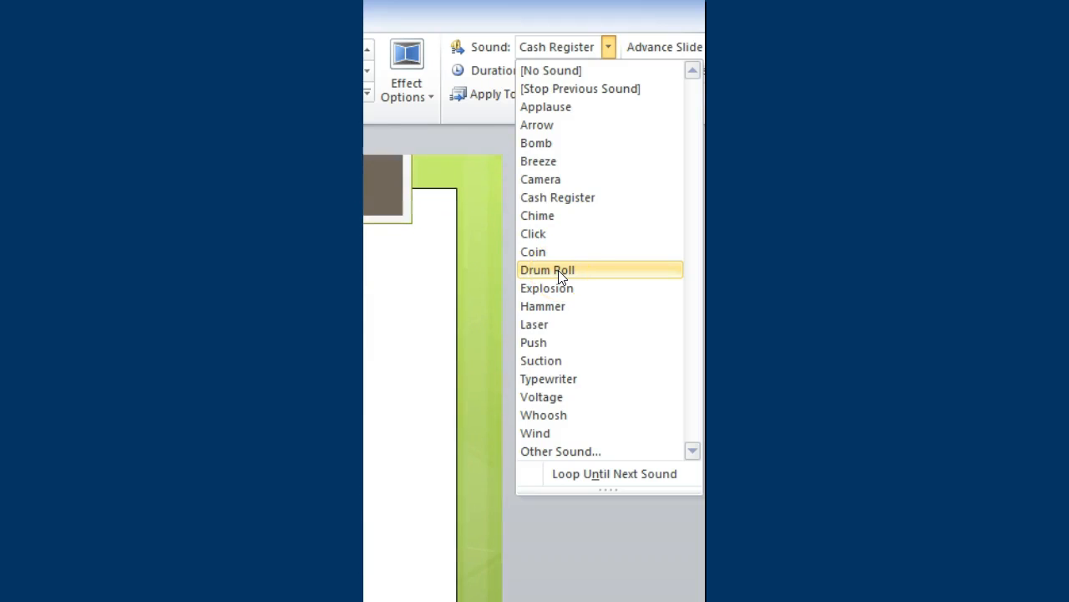
mouse_move(547, 287)
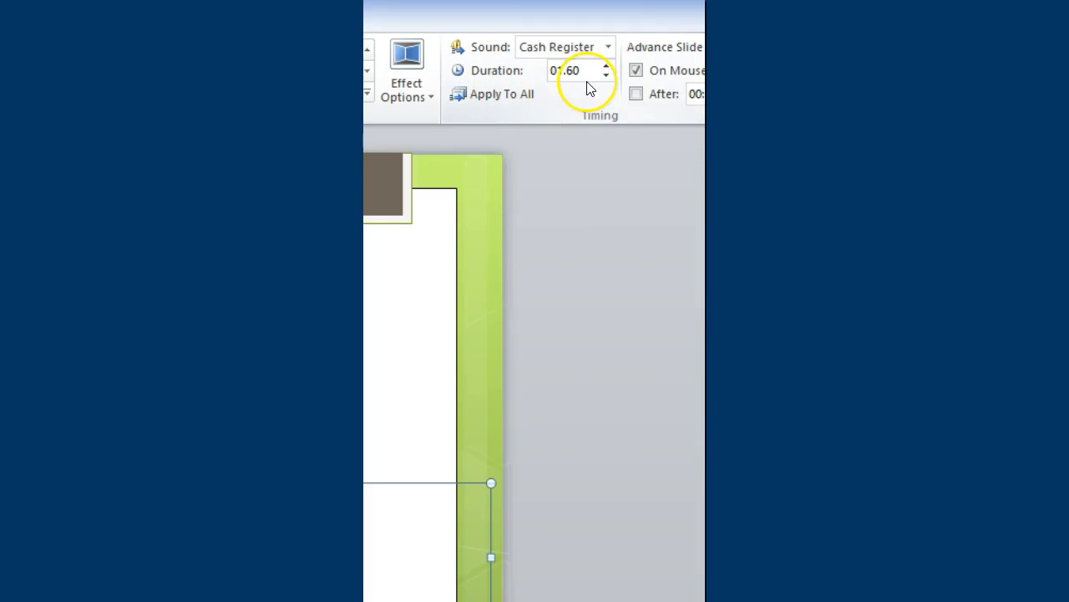
Lower the transition Duration spin box from 01.60 to 00.50.
left_click(572, 70)
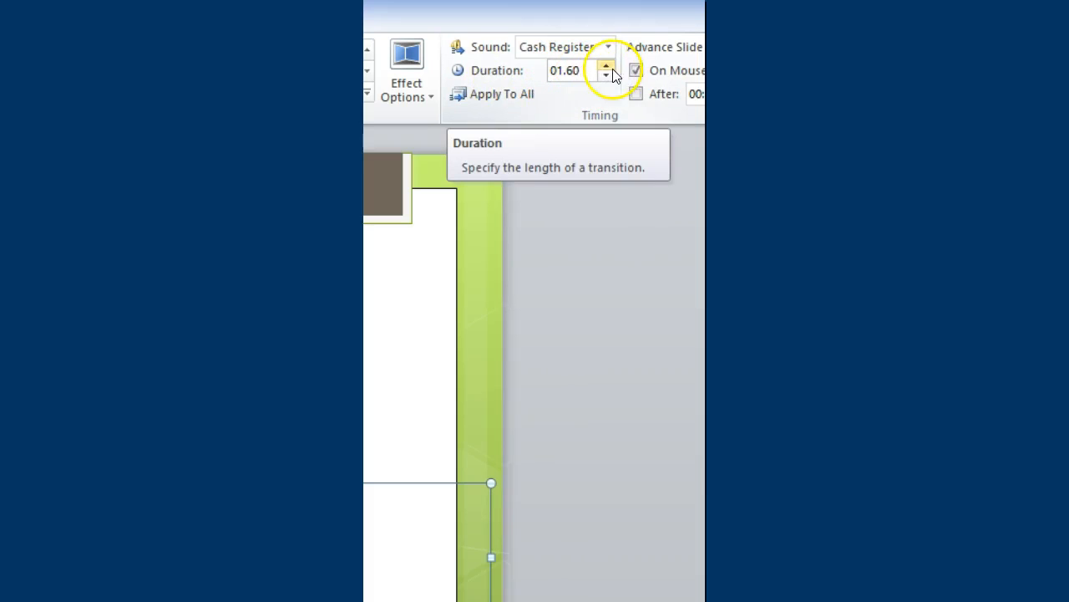
left_click(606, 76)
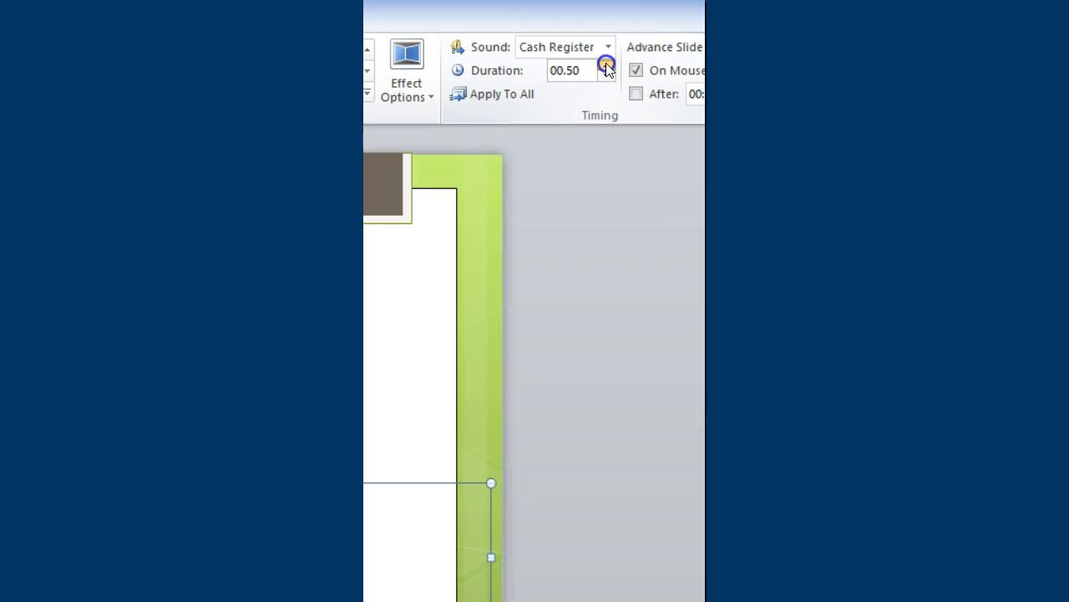
left_click(607, 65)
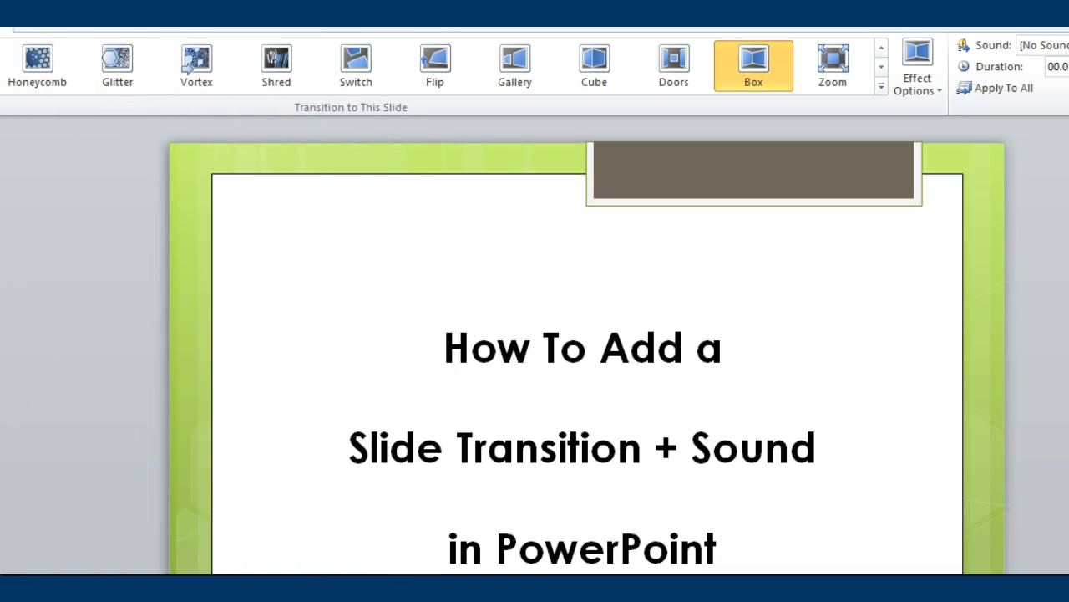
mouse_move(356, 65)
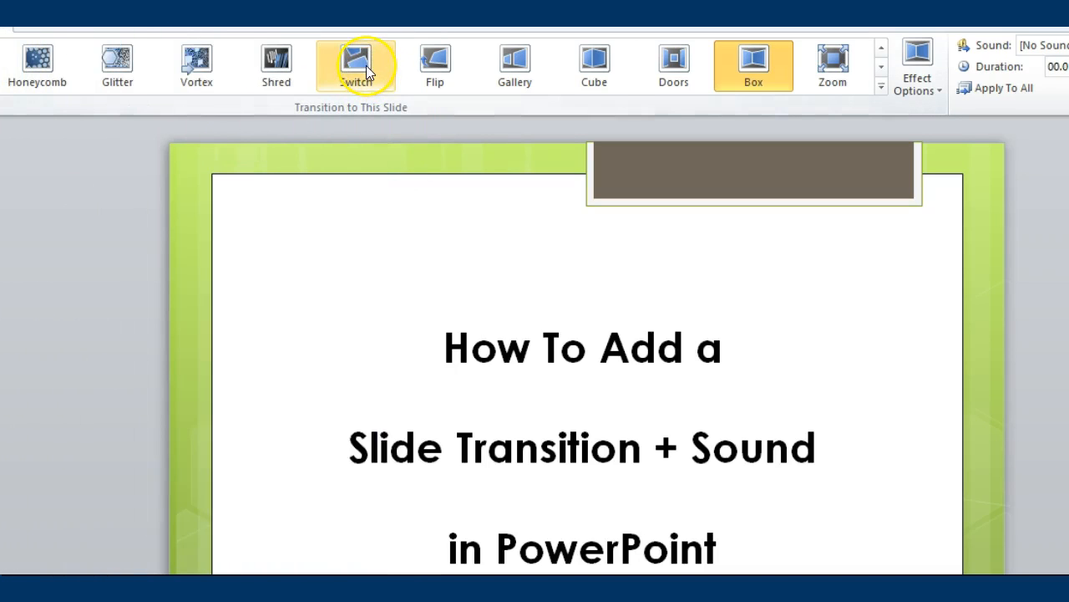
Try the Switch and Flip transitions, finishing with Dissolve.
left_click(355, 65)
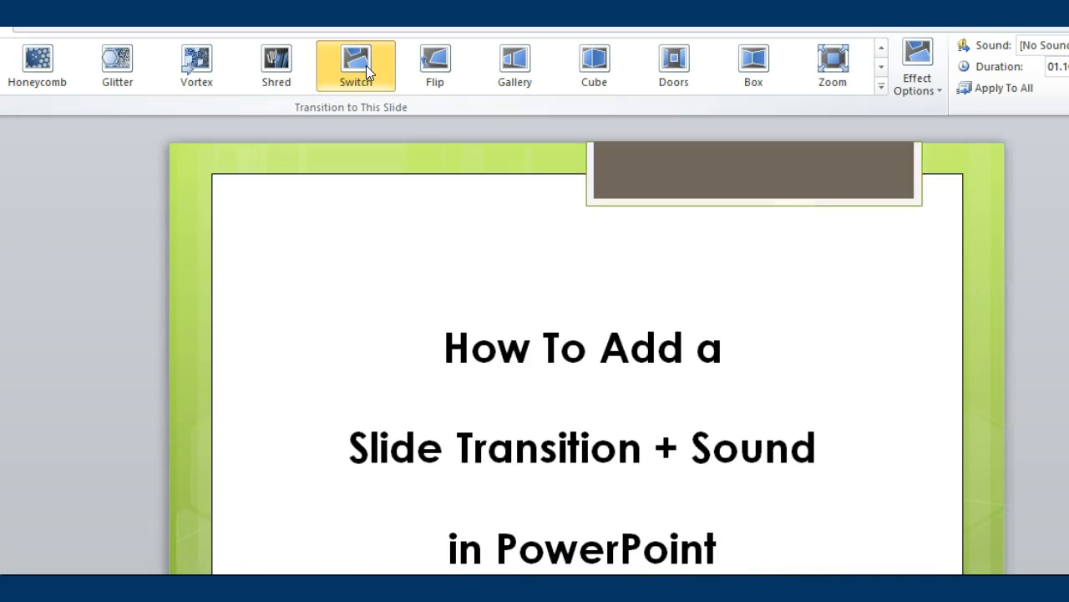
mouse_move(433, 65)
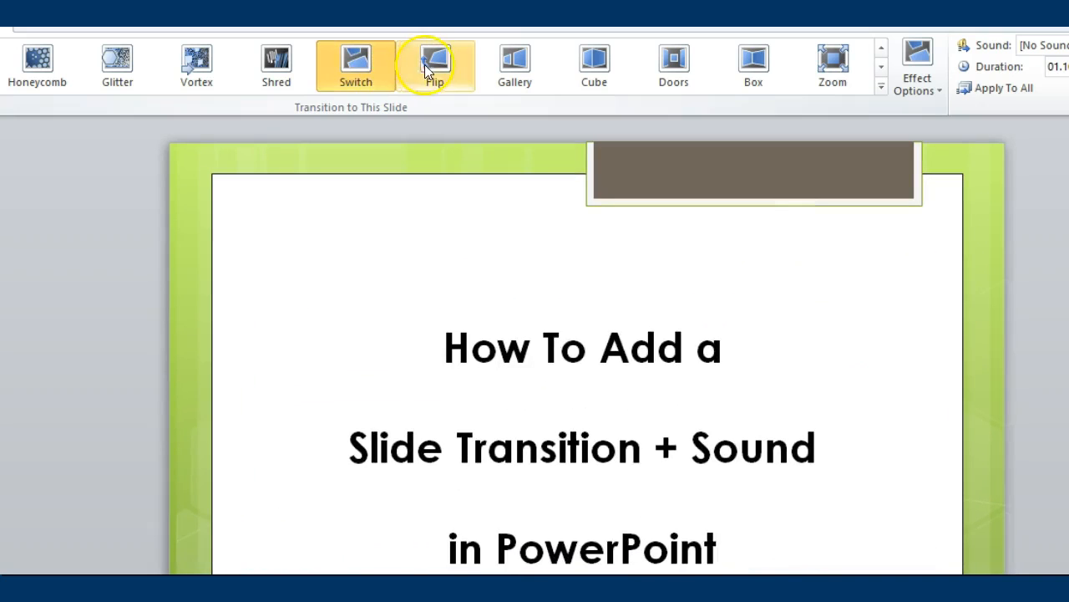
left_click(435, 65)
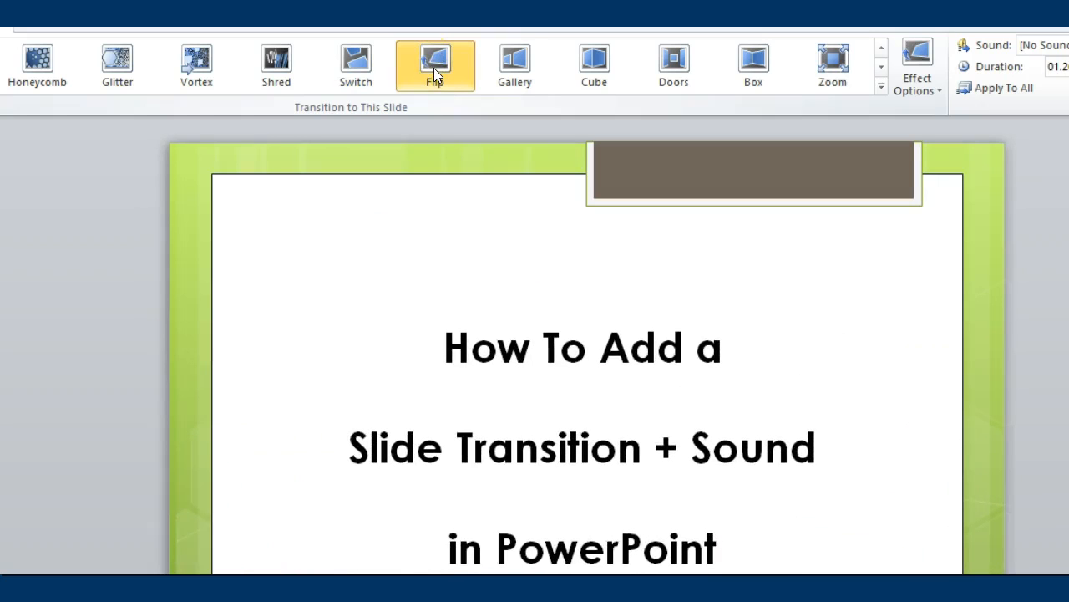
left_click(514, 65)
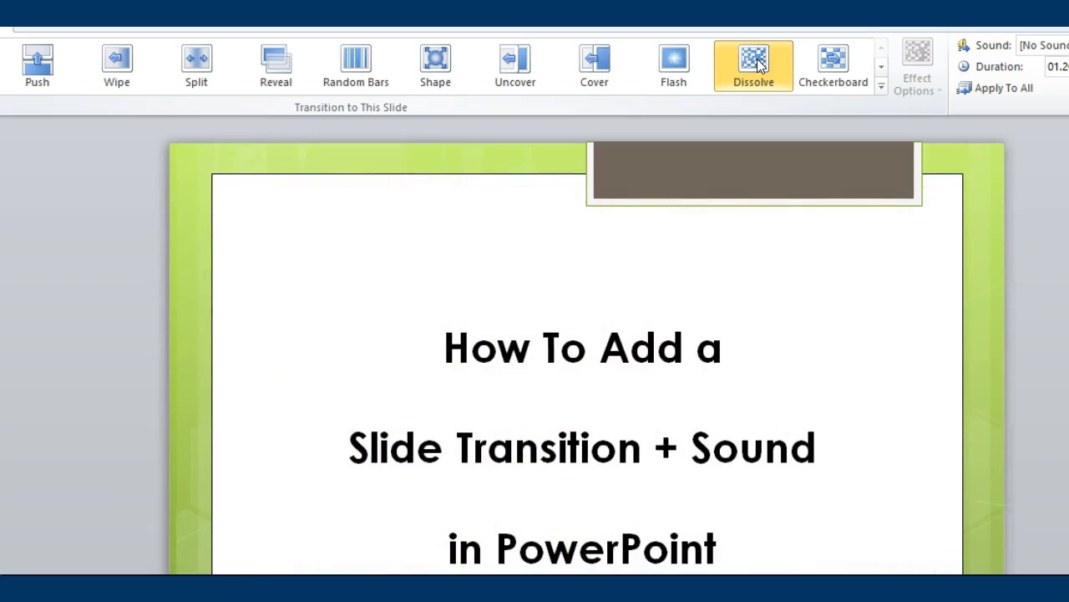
Swap the Dissolve transition for Checkerboard on the title slide.
left_click(832, 65)
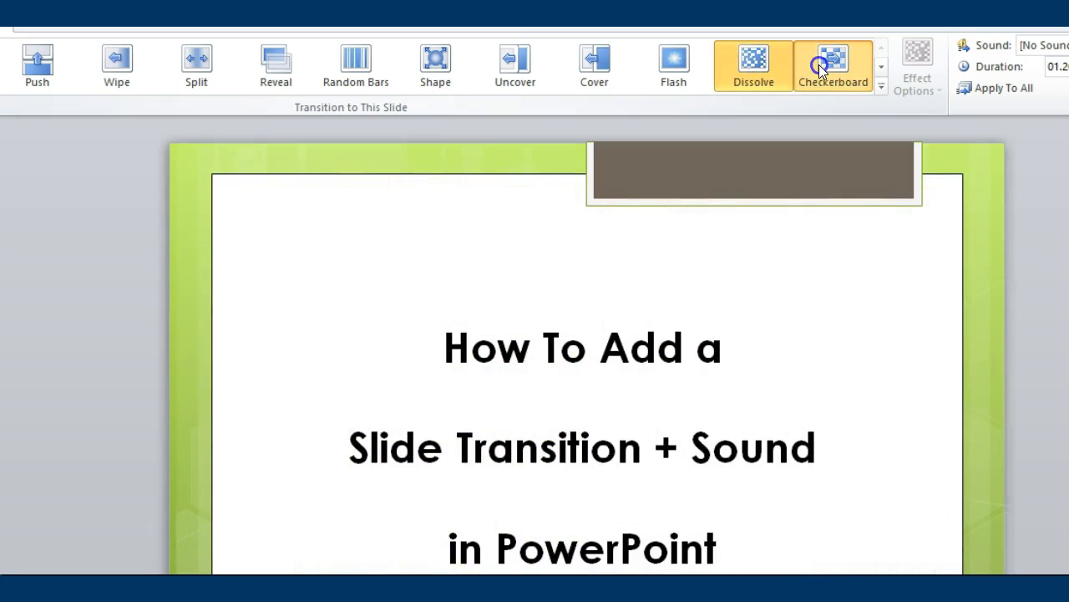
left_click(833, 65)
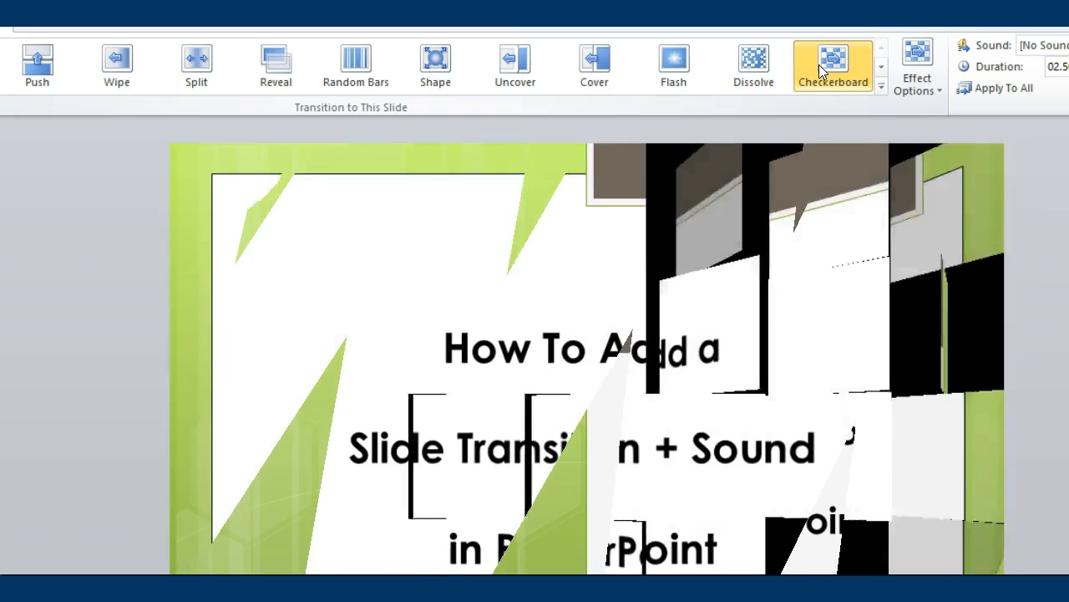